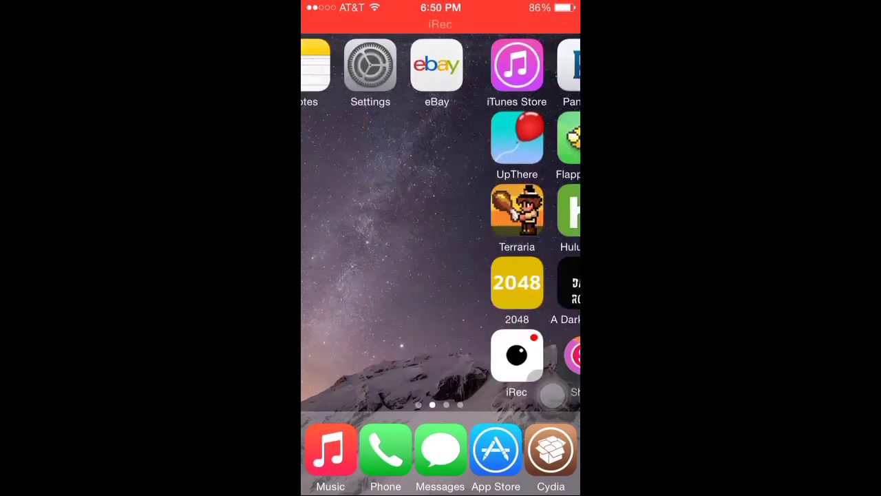
Page the Home Screen back to its first page, where Safari sits
{"action": "scroll", "scroll_direction": "left", "scroll_amount": 3}
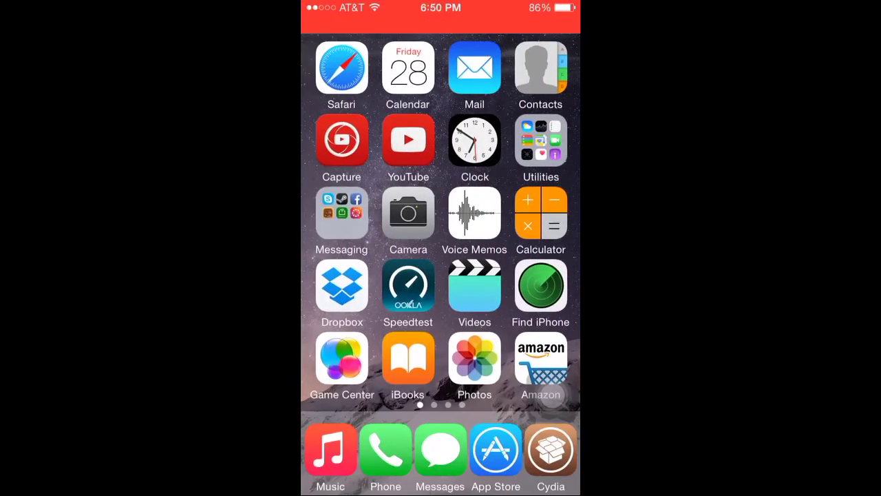
Start downloading GBA4iOS 2.0.7 from gba4iosapp.com in Safari
{"action": "left_click", "coordinate": [342, 66]}
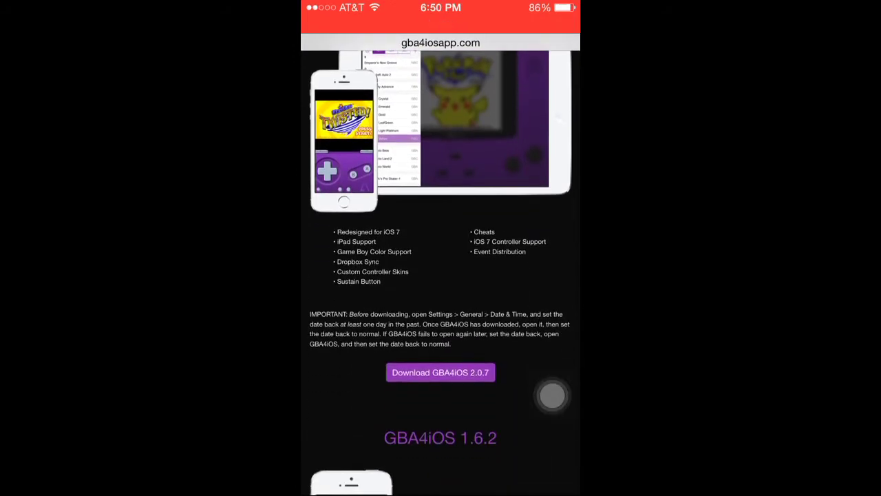
{"action": "left_click", "coordinate": [441, 372]}
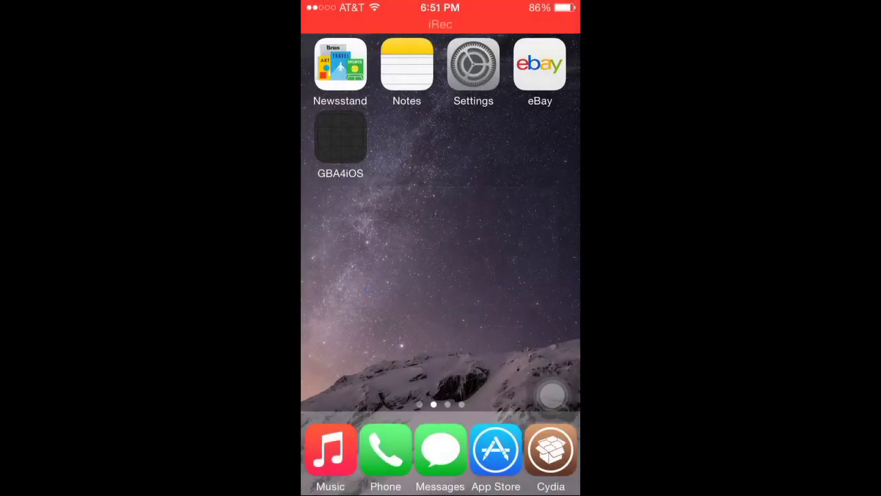
Delete the stuck GBA4iOS app with its data, then go into Settings
{"action": "left_click", "coordinate": [316, 113]}
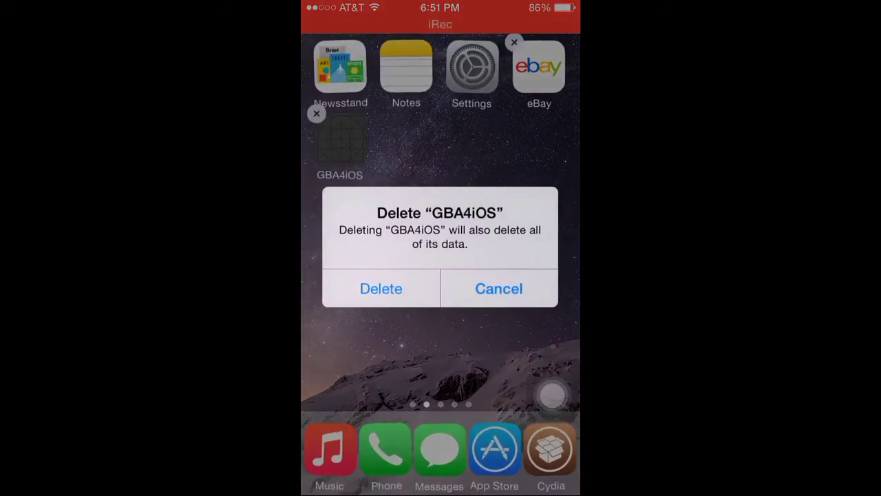
{"action": "left_click", "coordinate": [498, 289]}
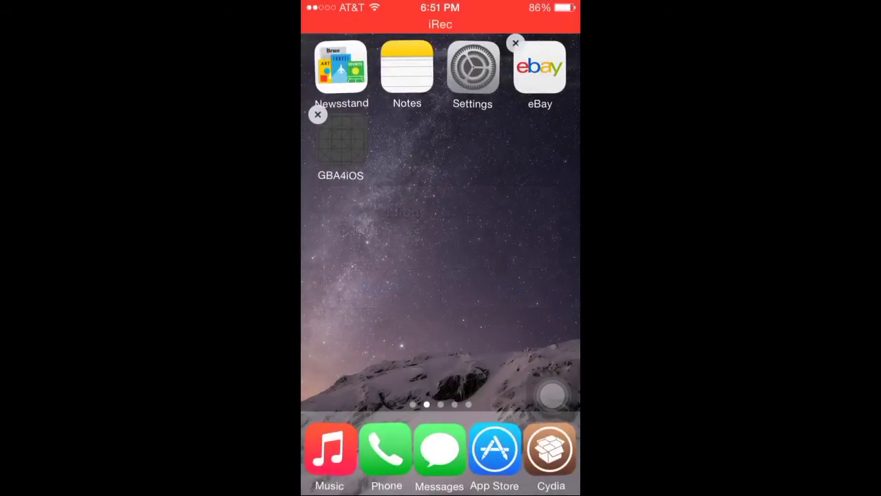
{"action": "left_click", "coordinate": [472, 66]}
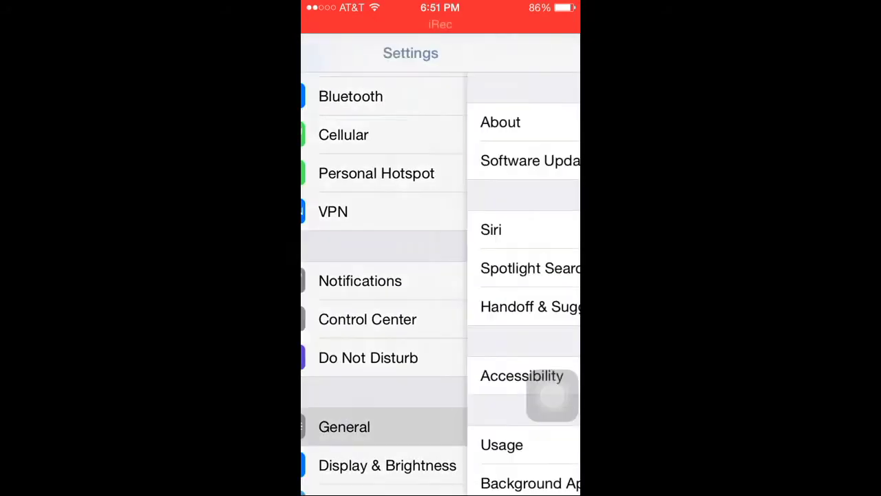
Check the phone's iOS version (8.1) in General > About
{"action": "left_click", "coordinate": [501, 121]}
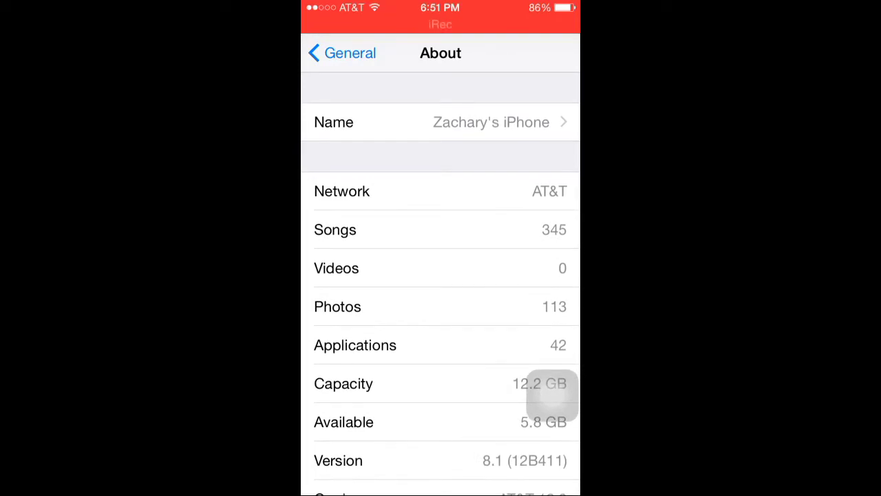
{"action": "scroll", "scroll_direction": "down", "scroll_amount": 3}
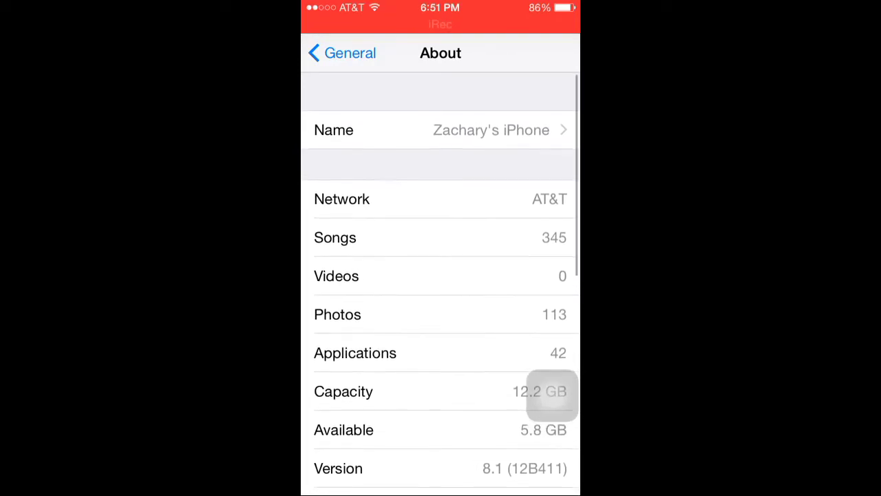
{"action": "scroll", "scroll_direction": "down", "scroll_amount": 3}
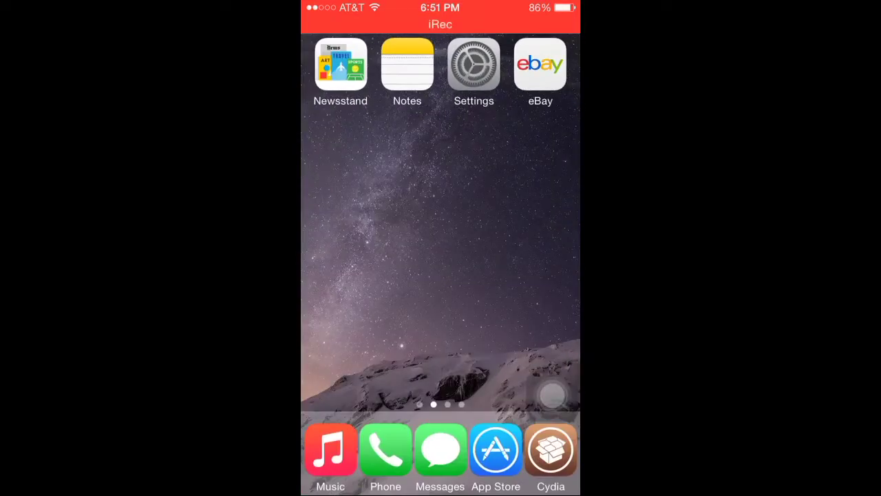
Enter pgyer.com/GBA32 in Safari's address bar
{"action": "scroll", "scroll_direction": "left", "scroll_amount": 3}
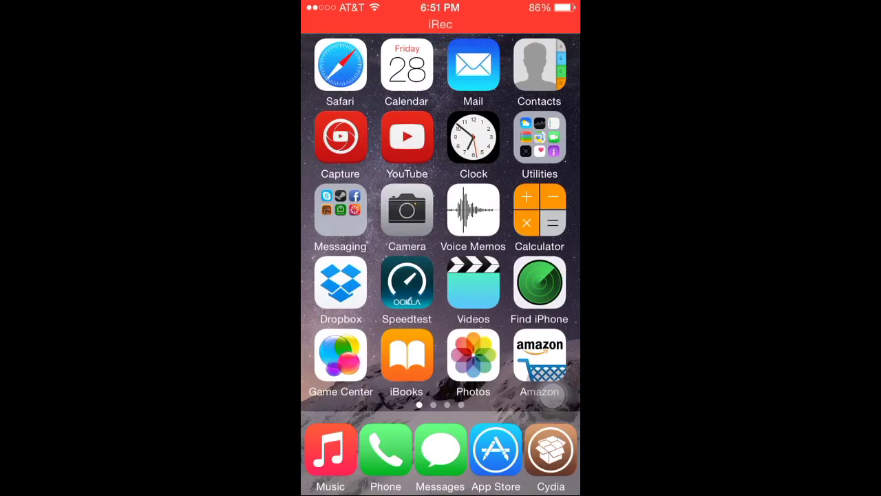
{"action": "left_click", "coordinate": [340, 67]}
{"action": "type", "text": "pgyer.com"}
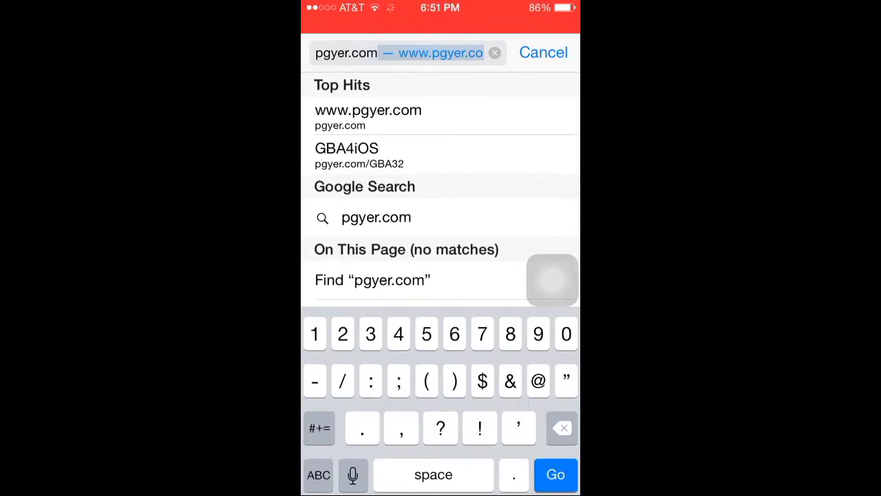
{"action": "type", "text": "/GBA"}
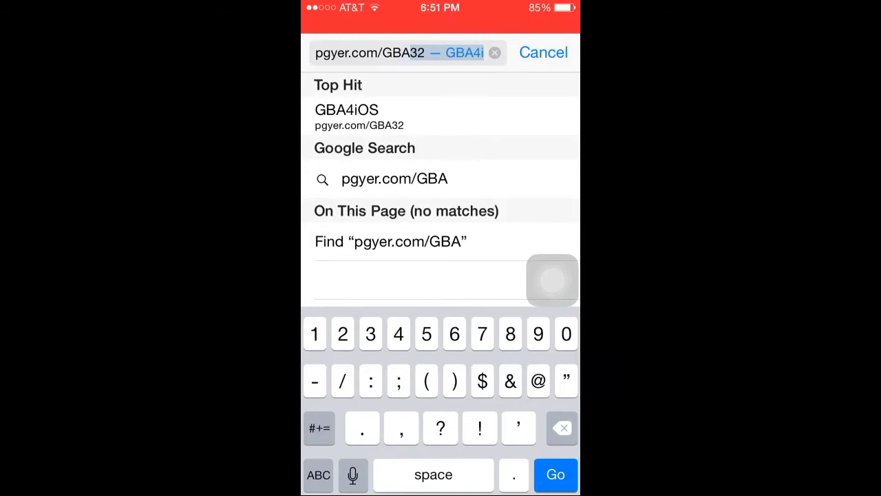
{"action": "type", "text": "32"}
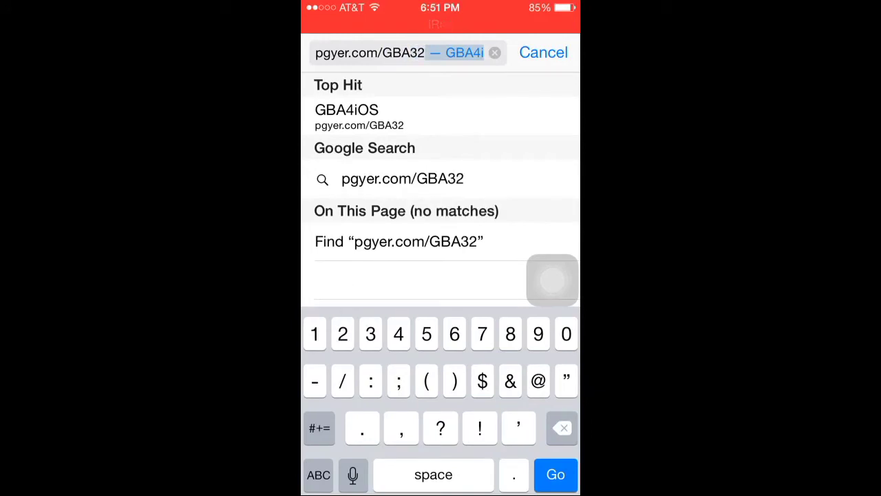
Load the pgyer.com GBA4iOS 2.1 page and request Install App, bringing up the confirmation
{"action": "left_click", "coordinate": [347, 110]}
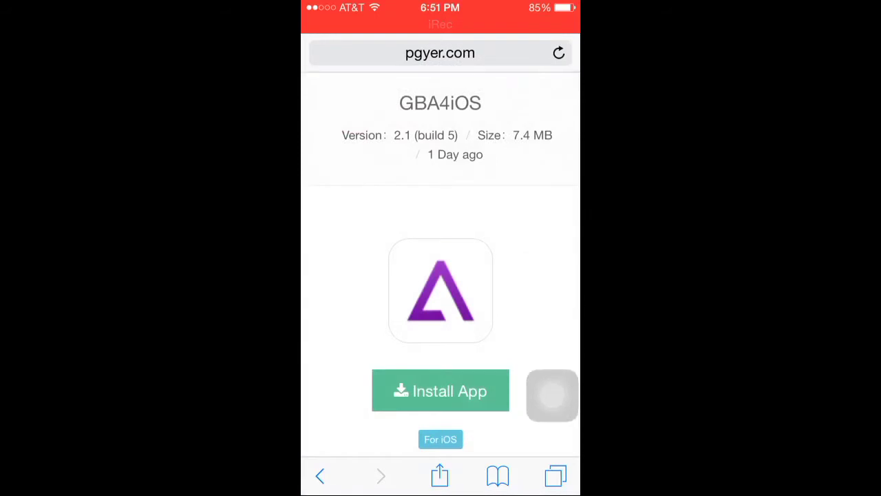
{"action": "scroll", "scroll_direction": "down", "scroll_amount": 3}
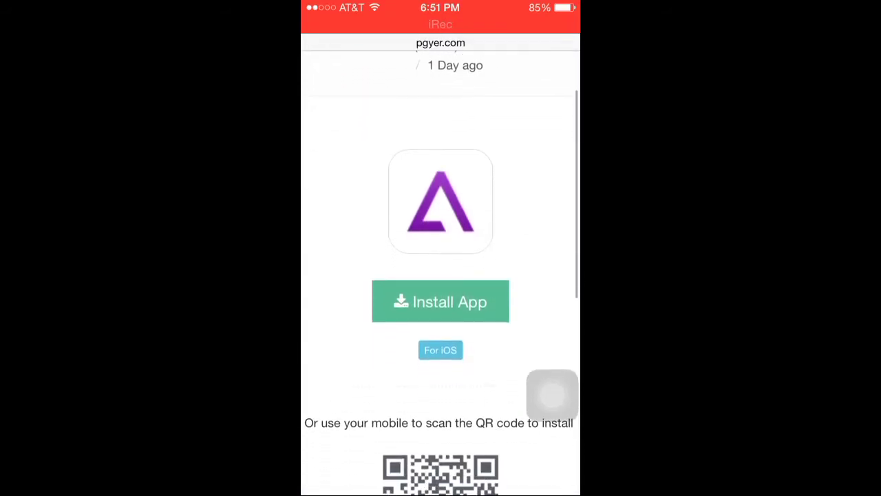
{"action": "scroll", "scroll_direction": "down", "scroll_amount": 3}
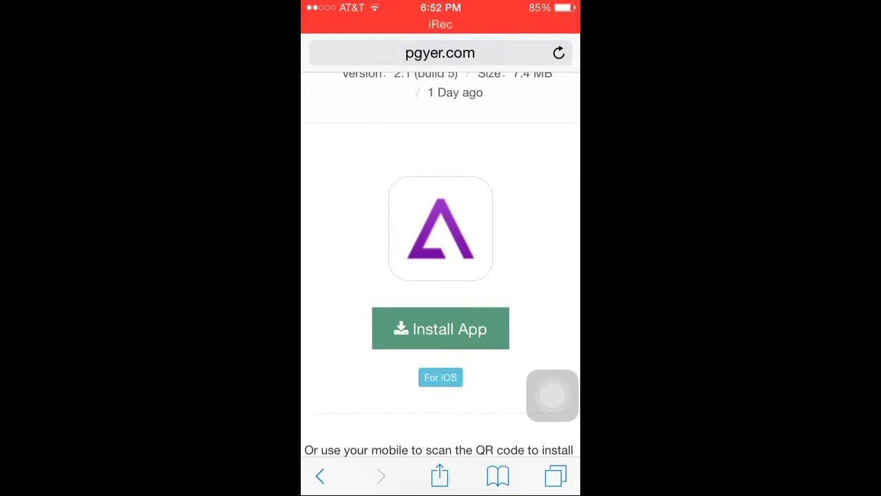
{"action": "left_click", "coordinate": [440, 327]}
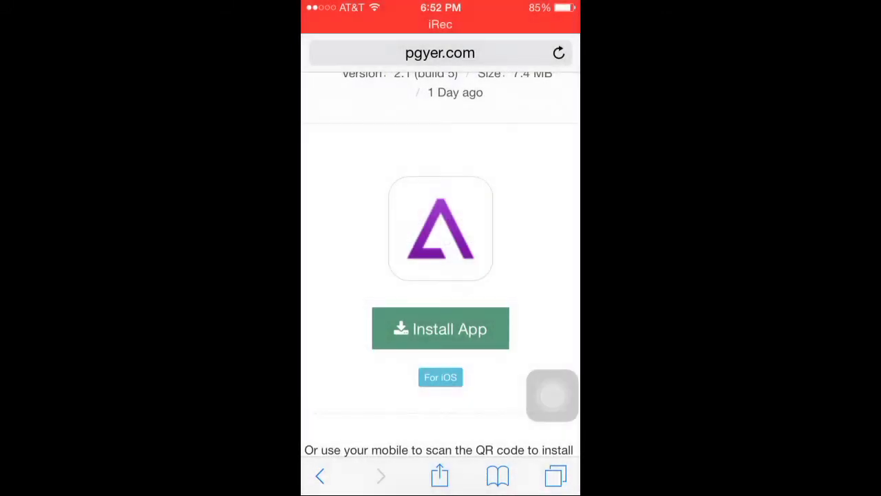
{"action": "left_click", "coordinate": [440, 327]}
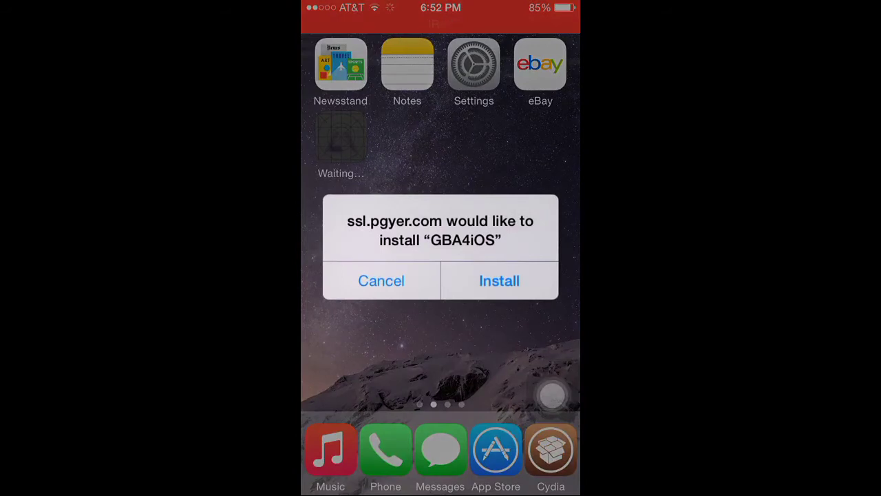
Confirm the GBA4iOS install and launch it once finished
{"action": "left_click", "coordinate": [499, 281]}
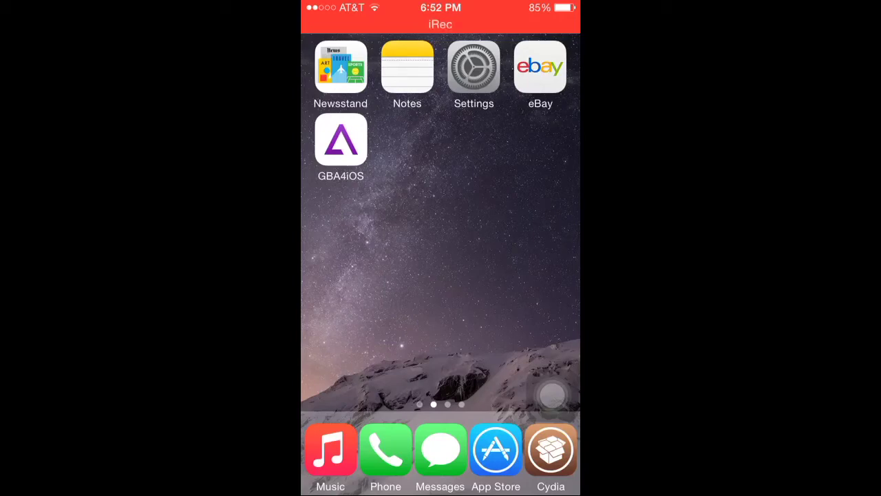
{"action": "left_click", "coordinate": [342, 141]}
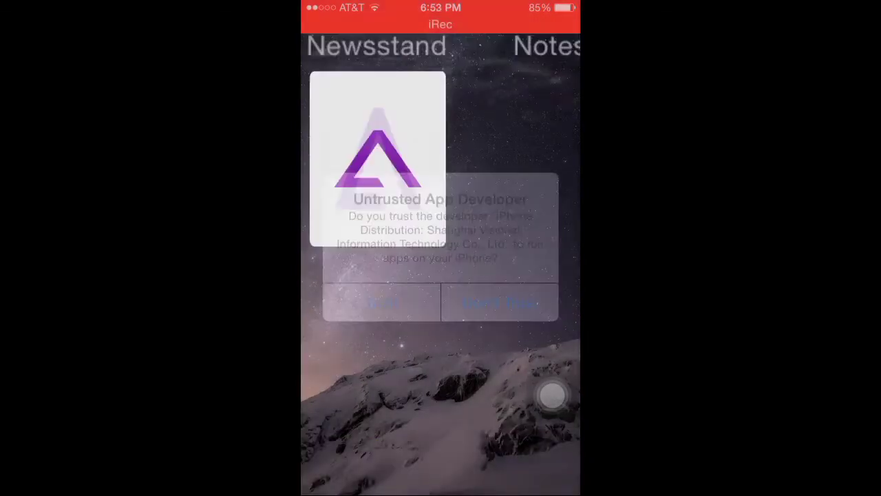
Trust the developer, dismiss the welcome alert and go to the emulator's settings
{"action": "left_click", "coordinate": [498, 303]}
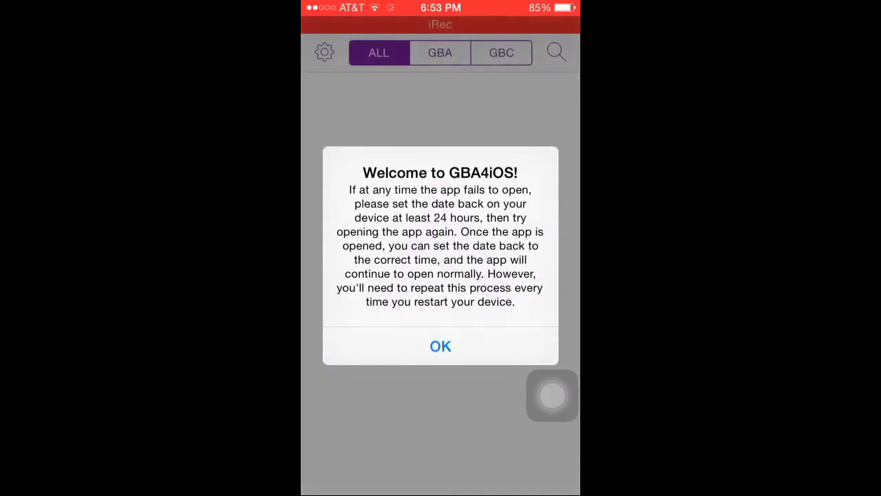
{"action": "left_click", "coordinate": [440, 345]}
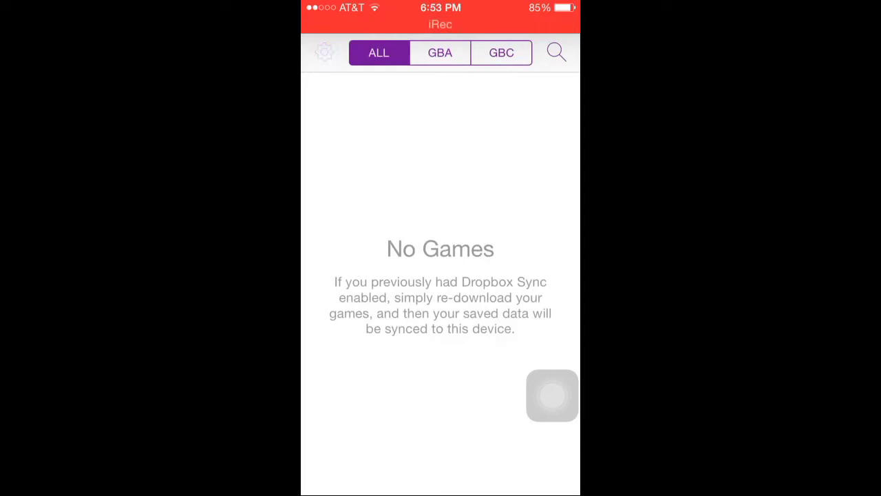
{"action": "left_click", "coordinate": [325, 53]}
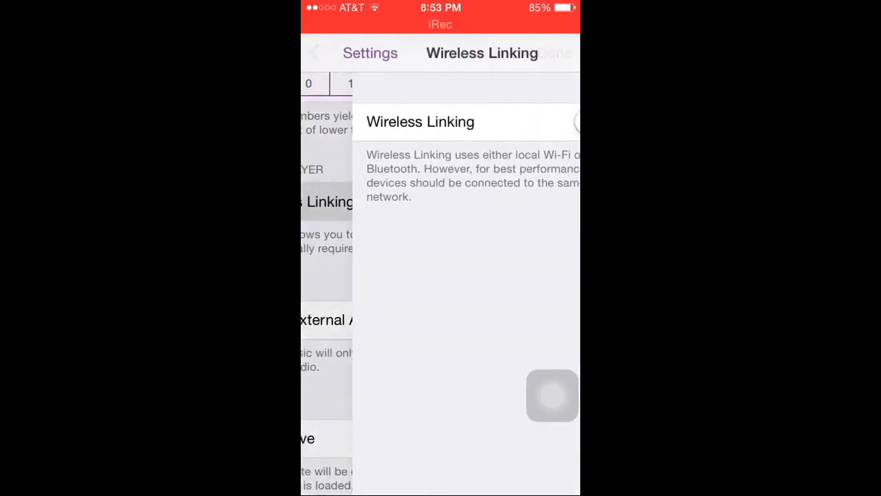
Scroll GBA4iOS Settings past Multiplayer, Audio and Saving to the Web Browser section
{"action": "left_click", "coordinate": [316, 52]}
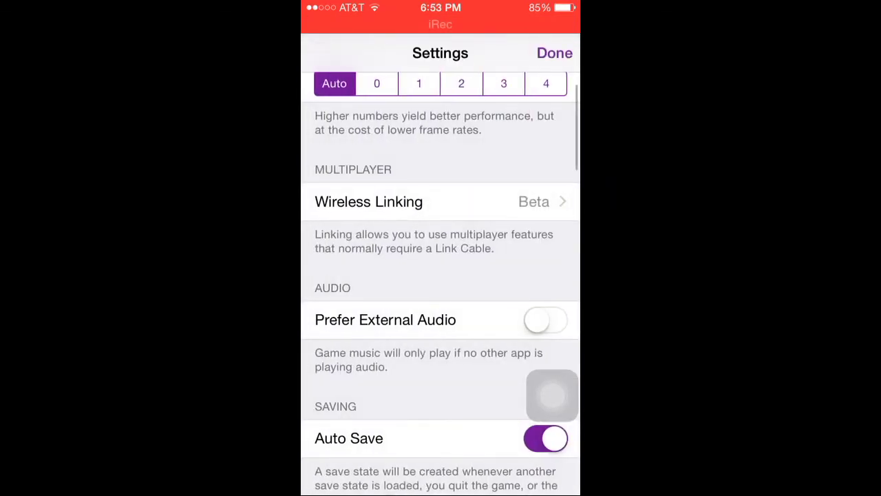
{"action": "scroll", "scroll_direction": "down", "scroll_amount": 3}
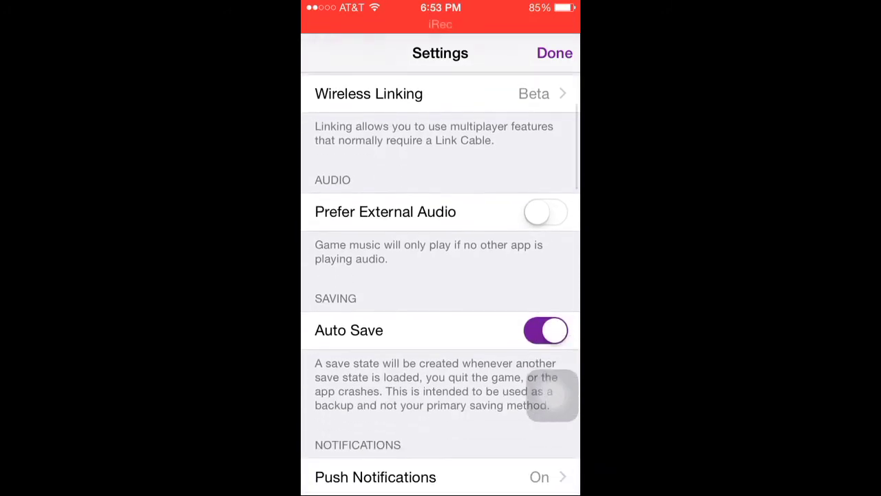
{"action": "scroll", "scroll_direction": "down", "scroll_amount": 3}
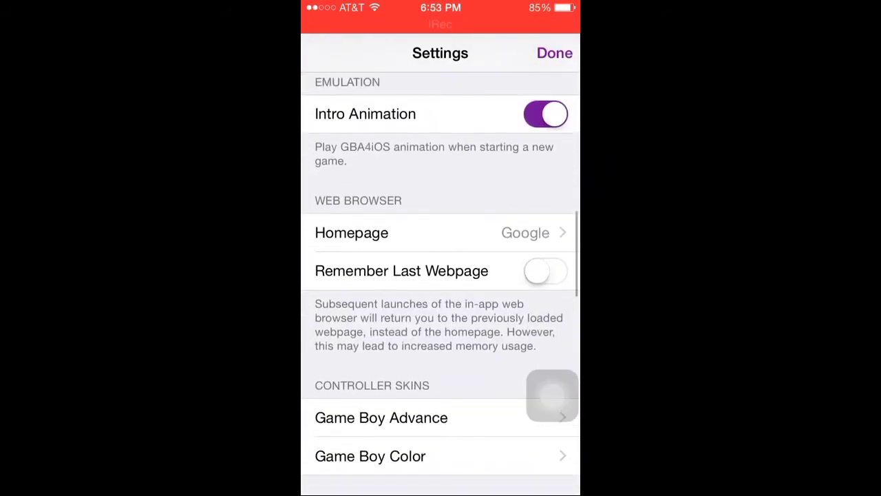
{"action": "scroll", "scroll_direction": "down", "scroll_amount": 3}
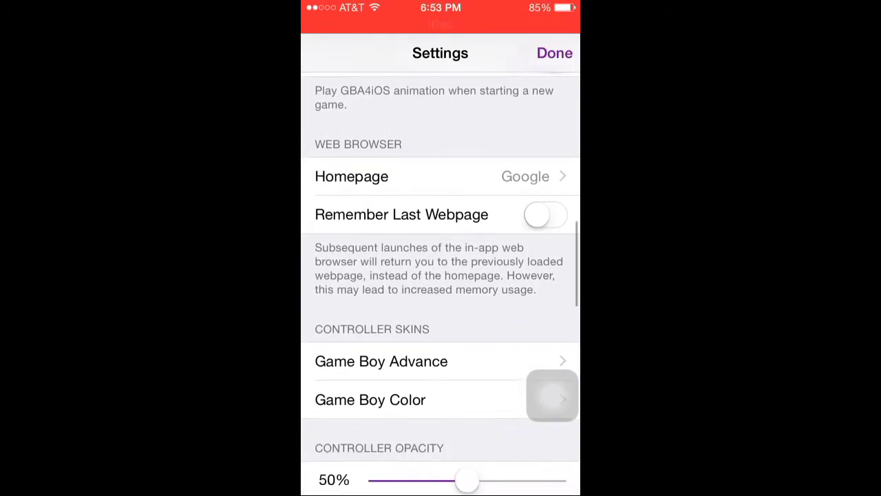
Set the web browser homepage to the custom address m.coolrom.com.au
{"action": "left_click", "coordinate": [441, 176]}
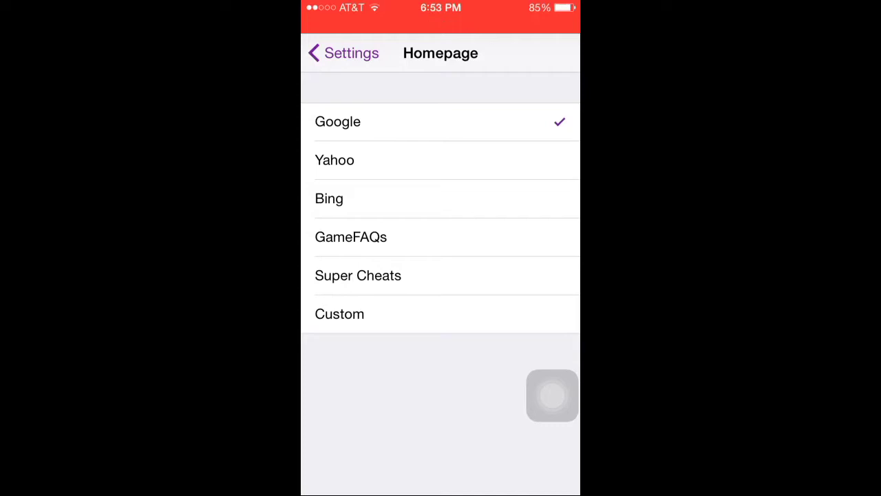
{"action": "left_click", "coordinate": [338, 314]}
{"action": "type", "text": "m."}
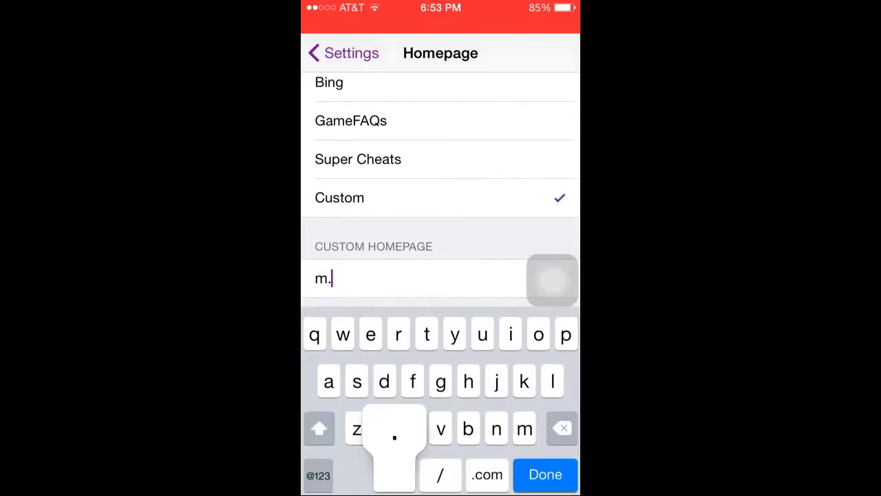
{"action": "type", "text": "coolron"}
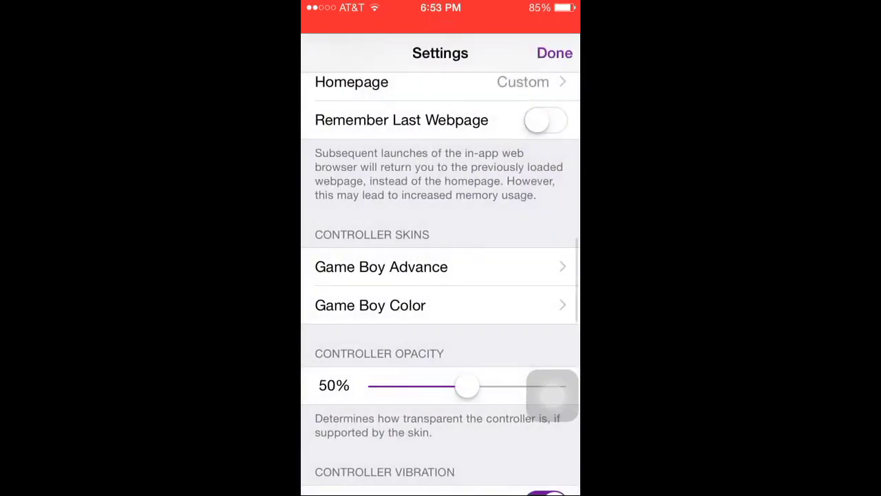
Turn on Dropbox Sync and allow GBA4iOS access to Dropbox
{"action": "scroll", "scroll_direction": "down", "scroll_amount": 3}
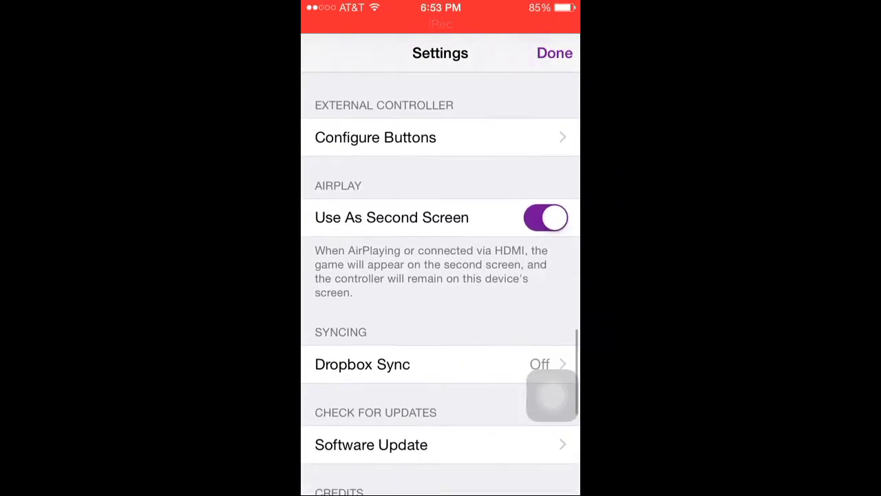
{"action": "left_click", "coordinate": [363, 364]}
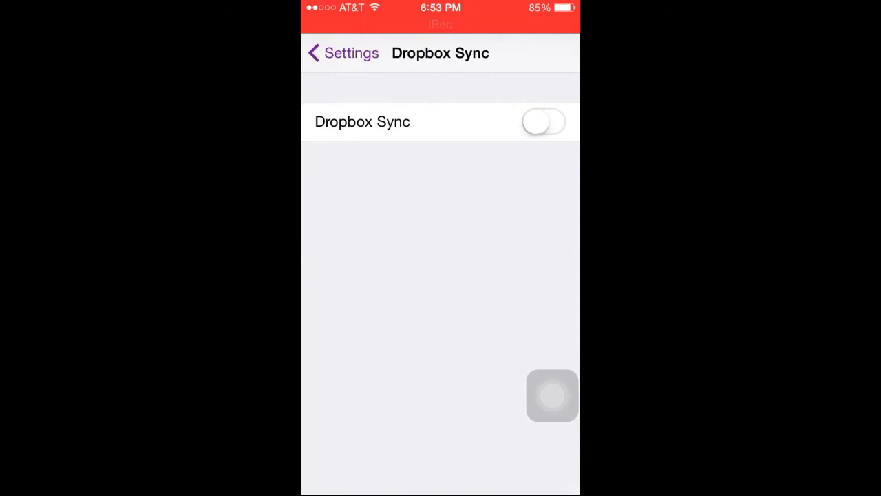
{"action": "left_click", "coordinate": [542, 121]}
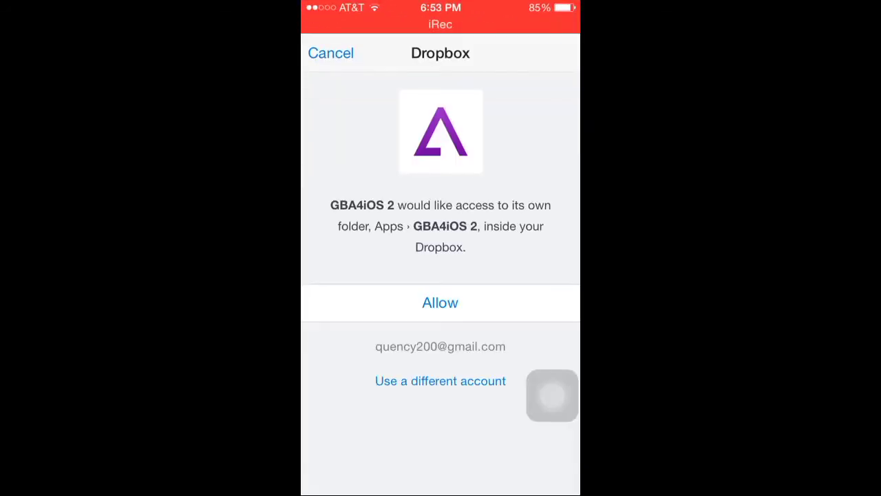
{"action": "left_click", "coordinate": [441, 303]}
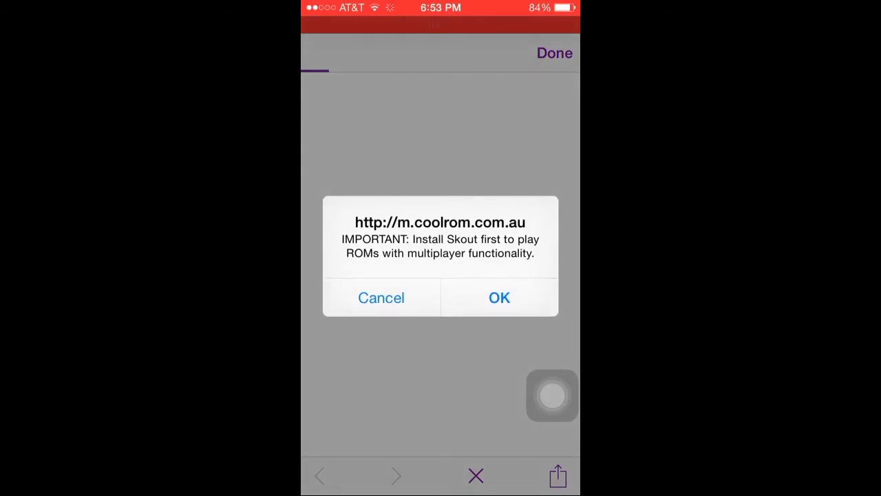
Dismiss CoolROM's multiplayer notice, search 'Pokemon emerald' and choose the Game Boy Advance result
{"action": "left_click", "coordinate": [498, 297]}
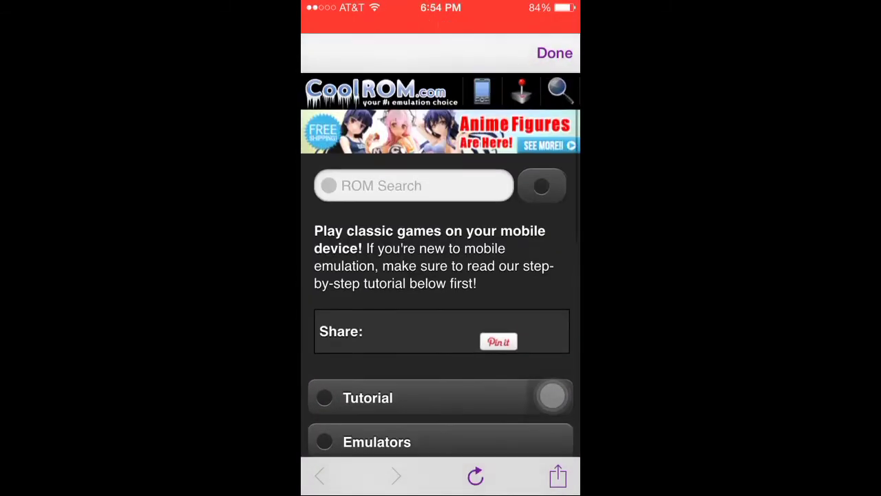
{"action": "type", "text": "Pokemon eme"}
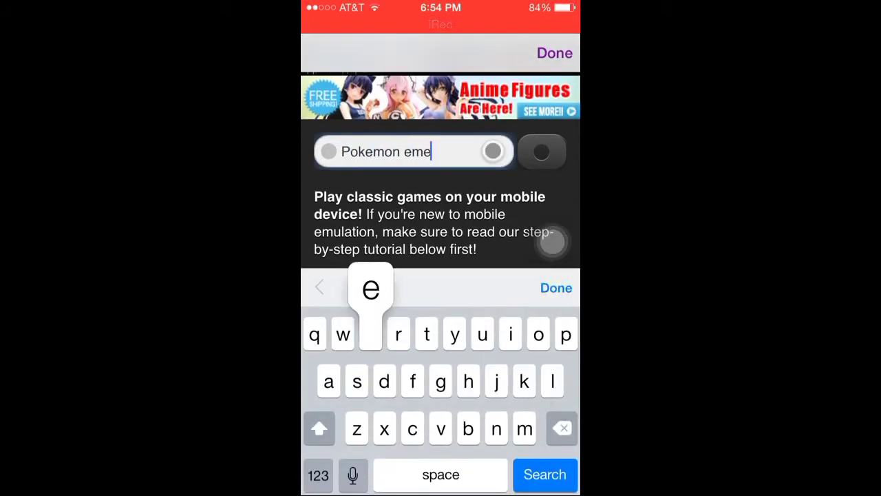
{"action": "left_click", "coordinate": [545, 474]}
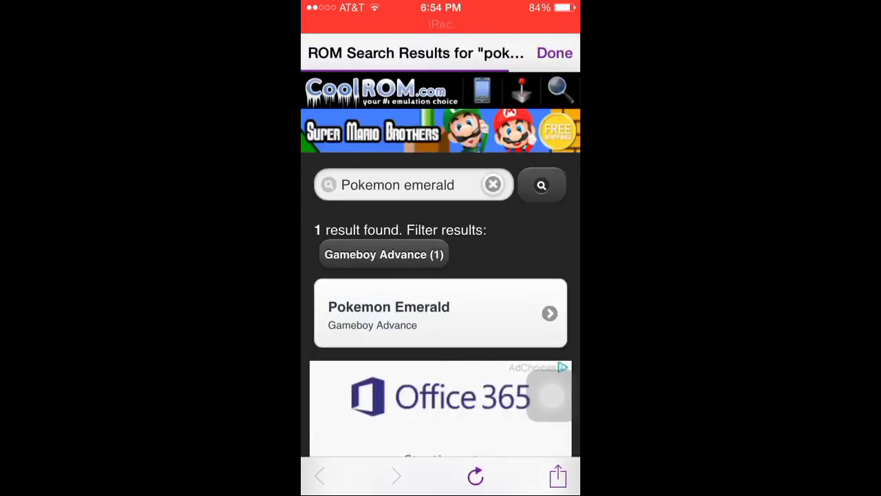
{"action": "left_click", "coordinate": [477, 477]}
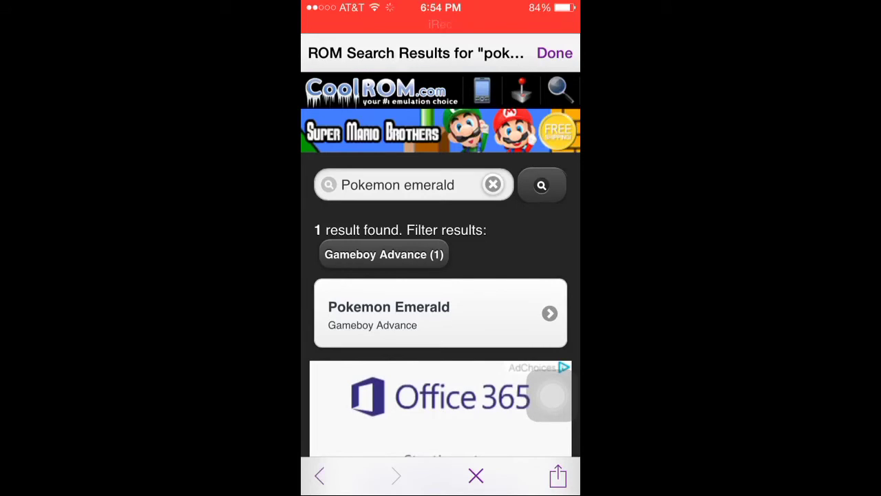
Start the Pokemon Emerald ROM download and confirm owning the game on the alert
{"action": "left_click", "coordinate": [440, 314]}
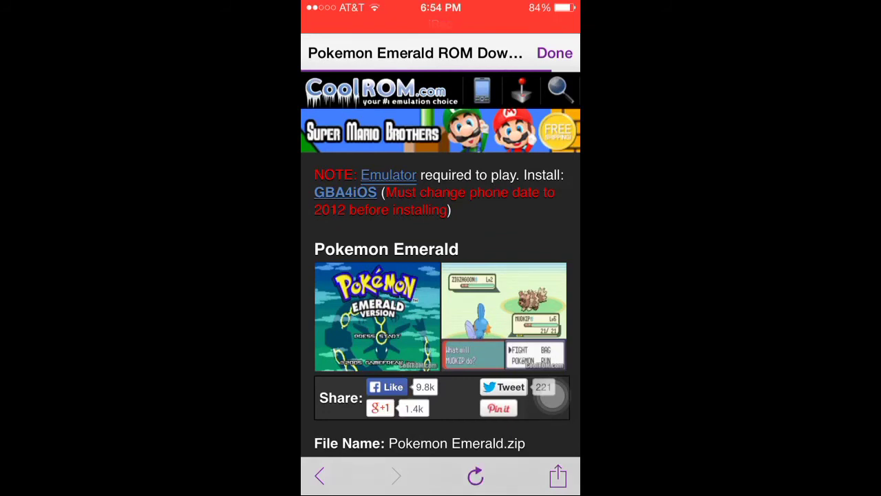
{"action": "scroll", "scroll_direction": "down", "scroll_amount": 3}
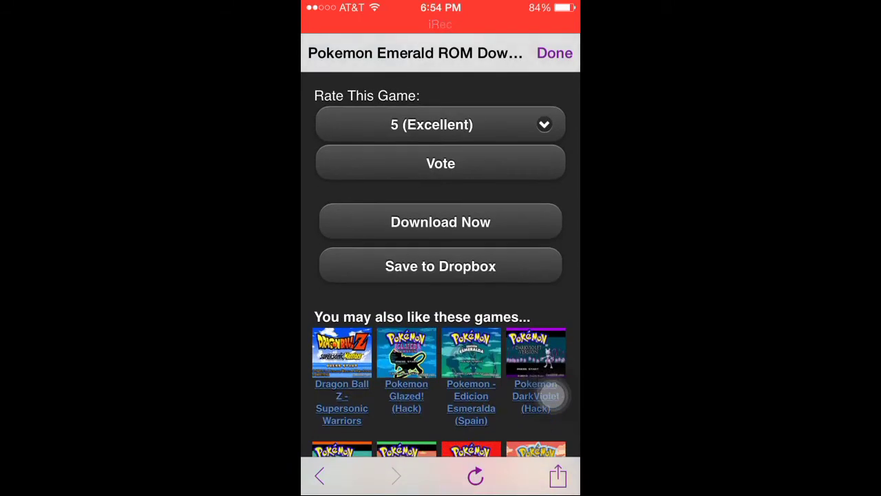
{"action": "left_click", "coordinate": [441, 221]}
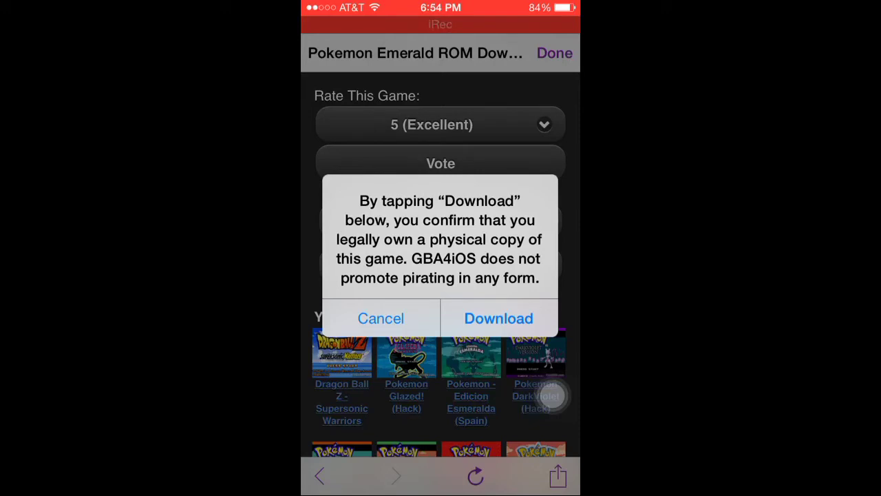
{"action": "left_click", "coordinate": [499, 318]}
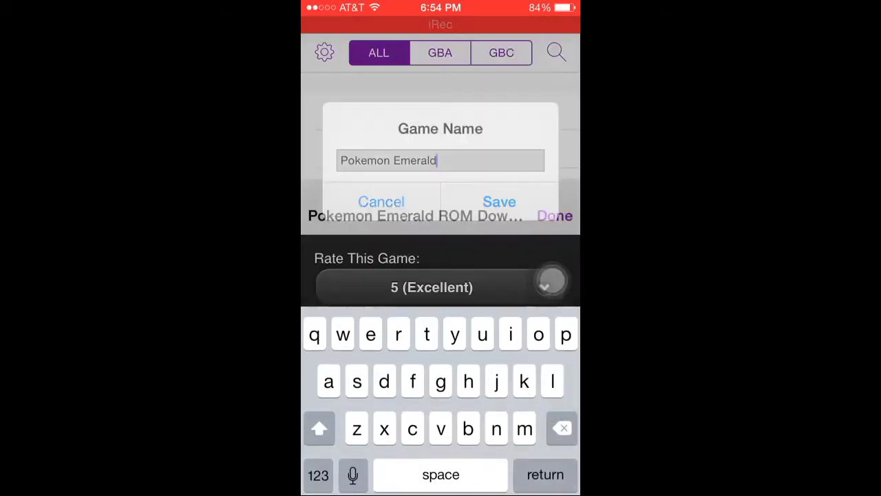
Save the download as Pokemon Emerald and launch it from the game list
{"action": "left_click", "coordinate": [499, 201]}
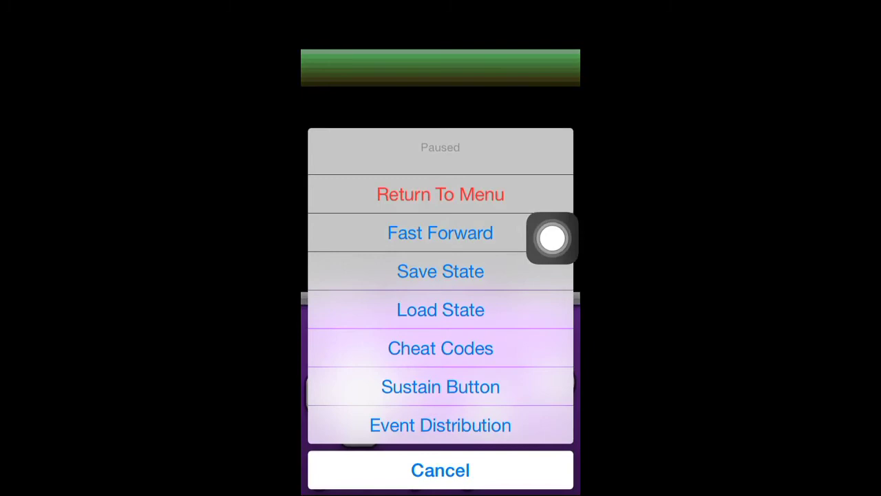
{"action": "left_click", "coordinate": [440, 194]}
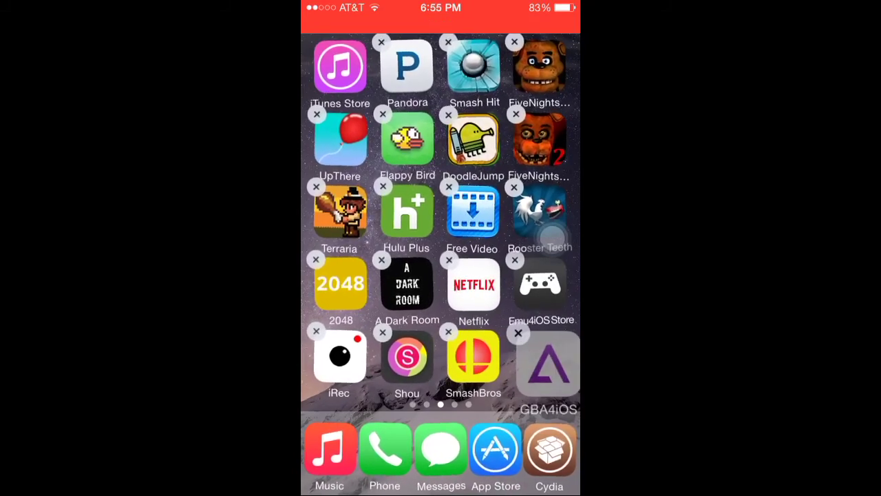
Swipe across home screen pages to the one holding Newsstand, Notes, Settings and eBay
{"action": "scroll", "scroll_direction": "left", "scroll_amount": 3}
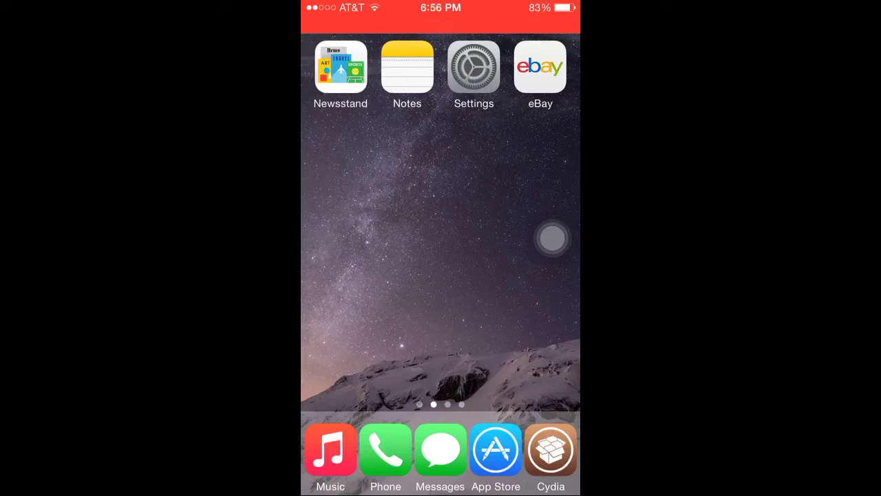
{"action": "scroll", "scroll_direction": "left", "scroll_amount": 3}
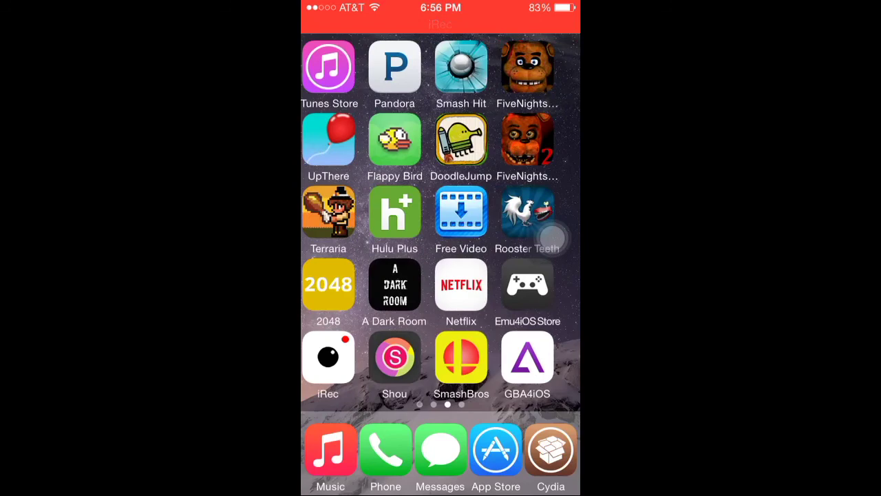
{"action": "scroll", "scroll_direction": "left", "scroll_amount": 3}
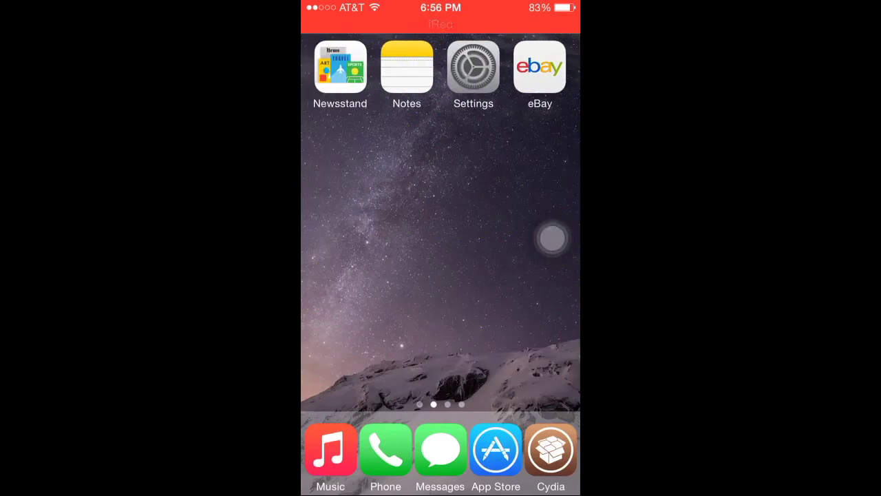